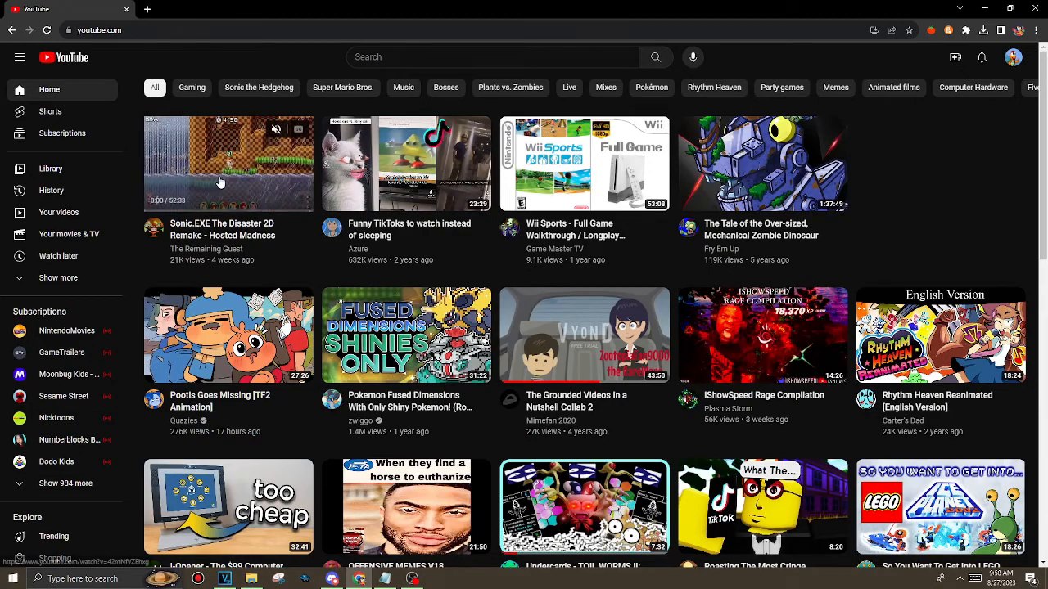
# - Start the manual check for issues related to this PC from the Manual Diagnoser menu (S)
pyautogui.click(228, 164)
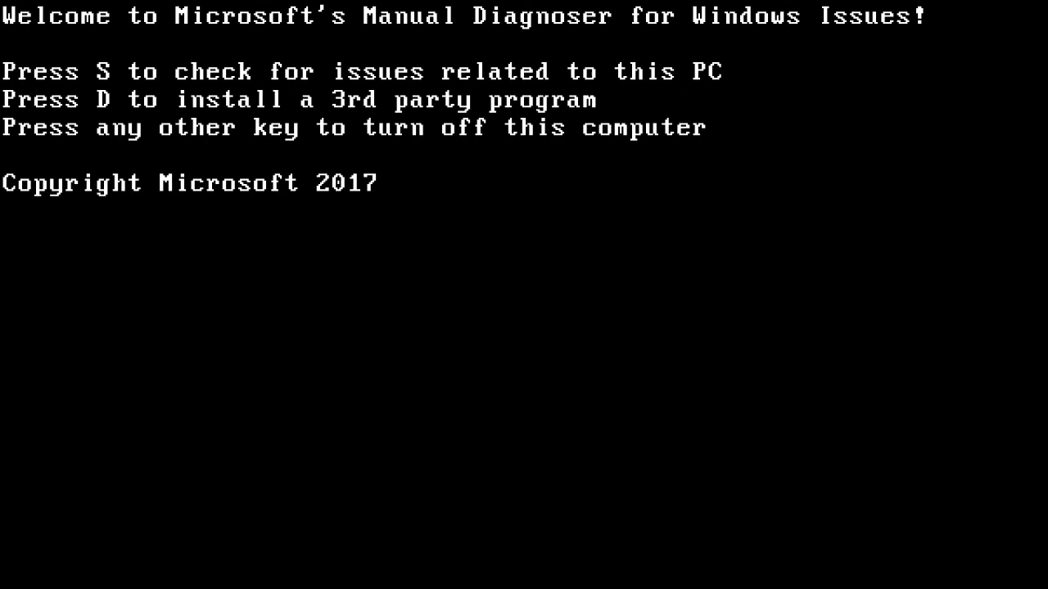
pyautogui.press('s')
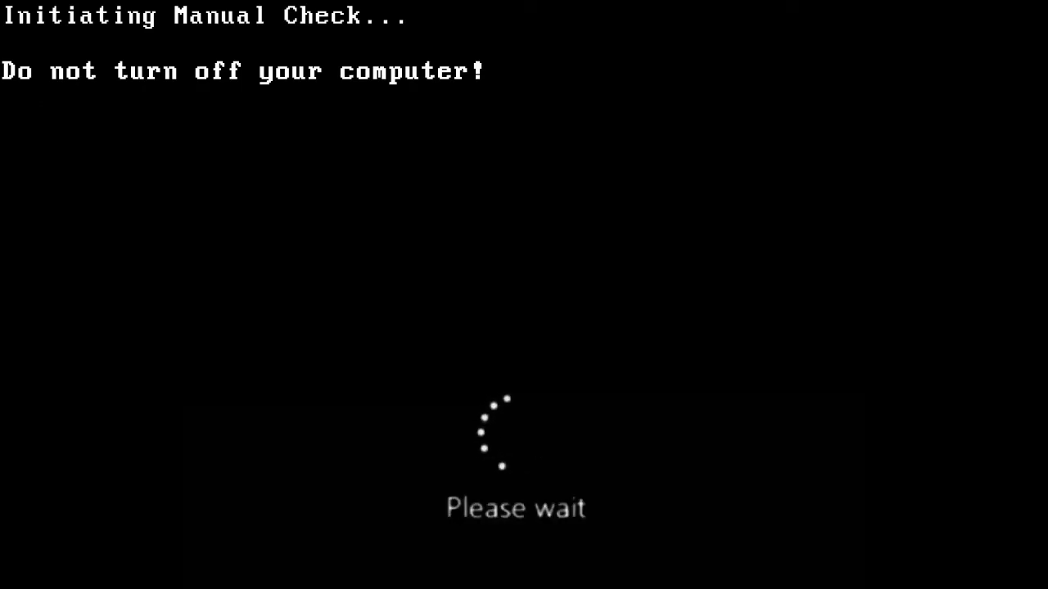